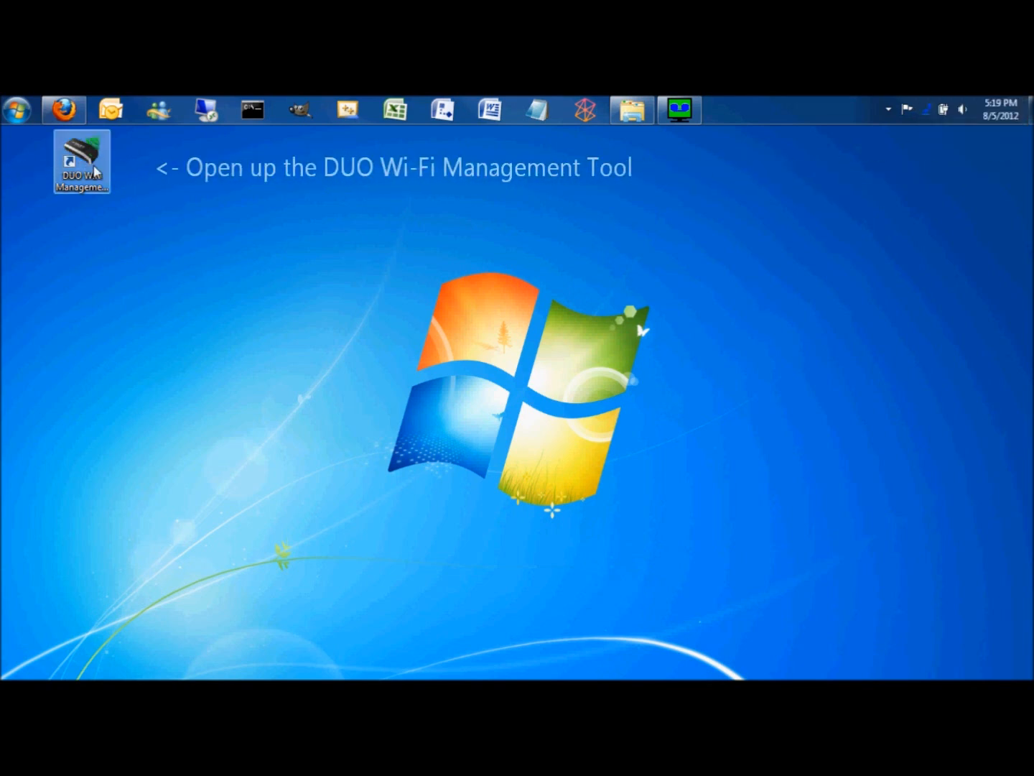
Step: Launch the DUO WiFi Management Tool from its desktop shortcut
{"action": "left_click", "coordinate": [80, 160]}
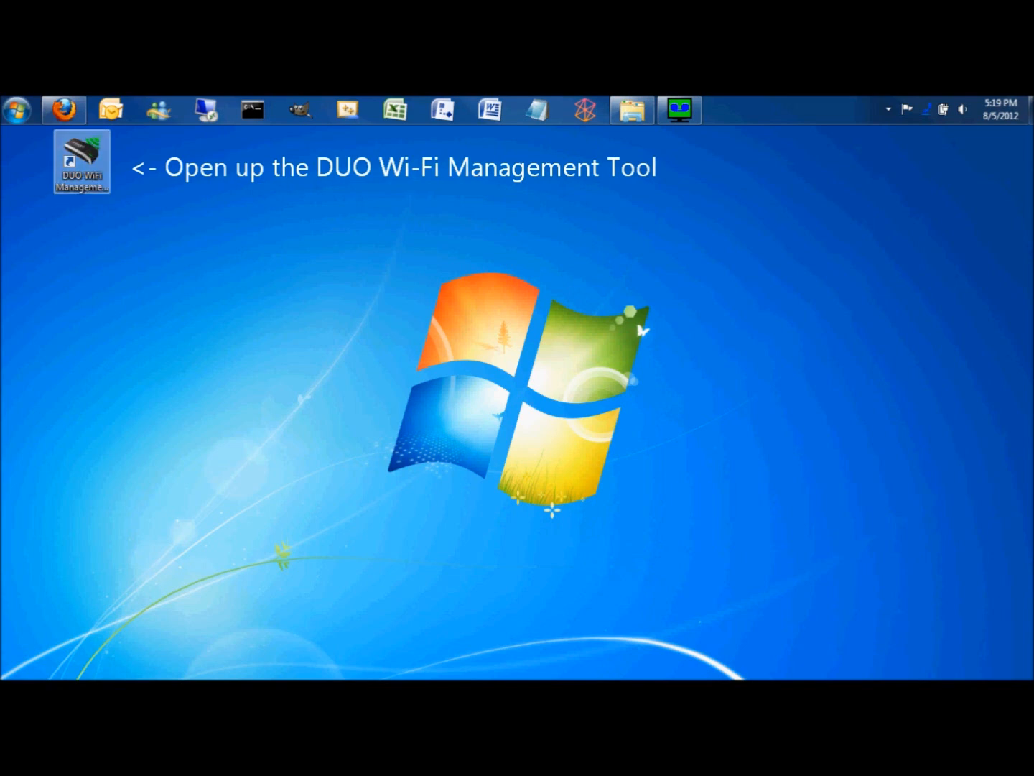
{"action": "mouse_move", "coordinate": [626, 399]}
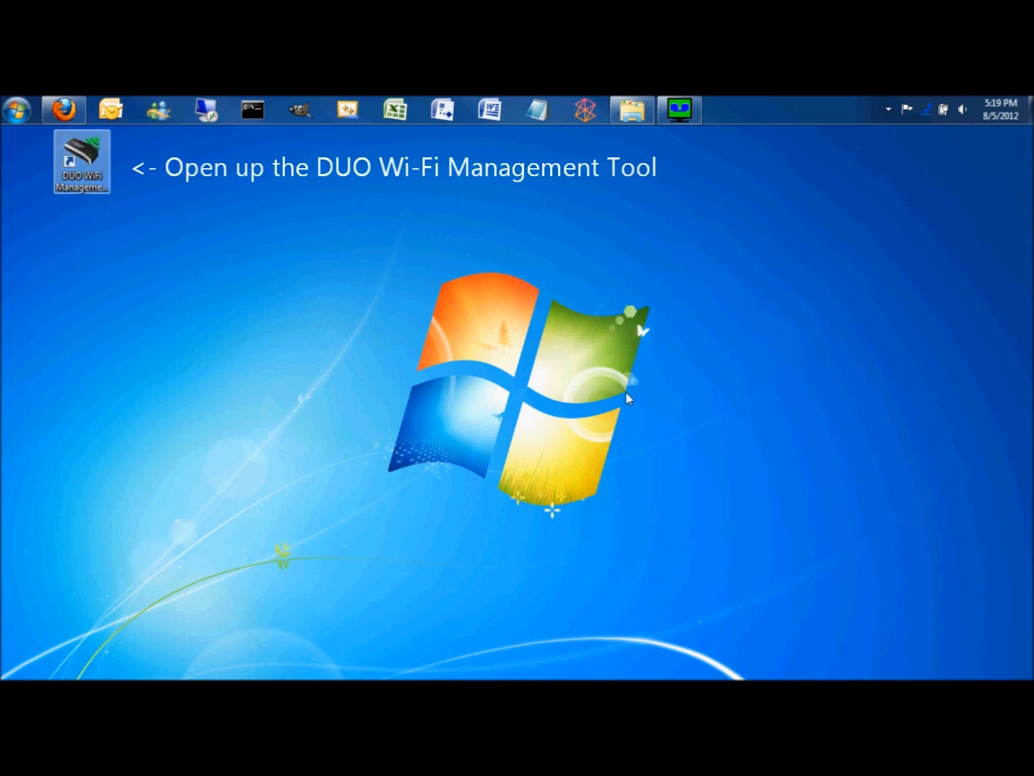
{"action": "double_click", "coordinate": [81, 160]}
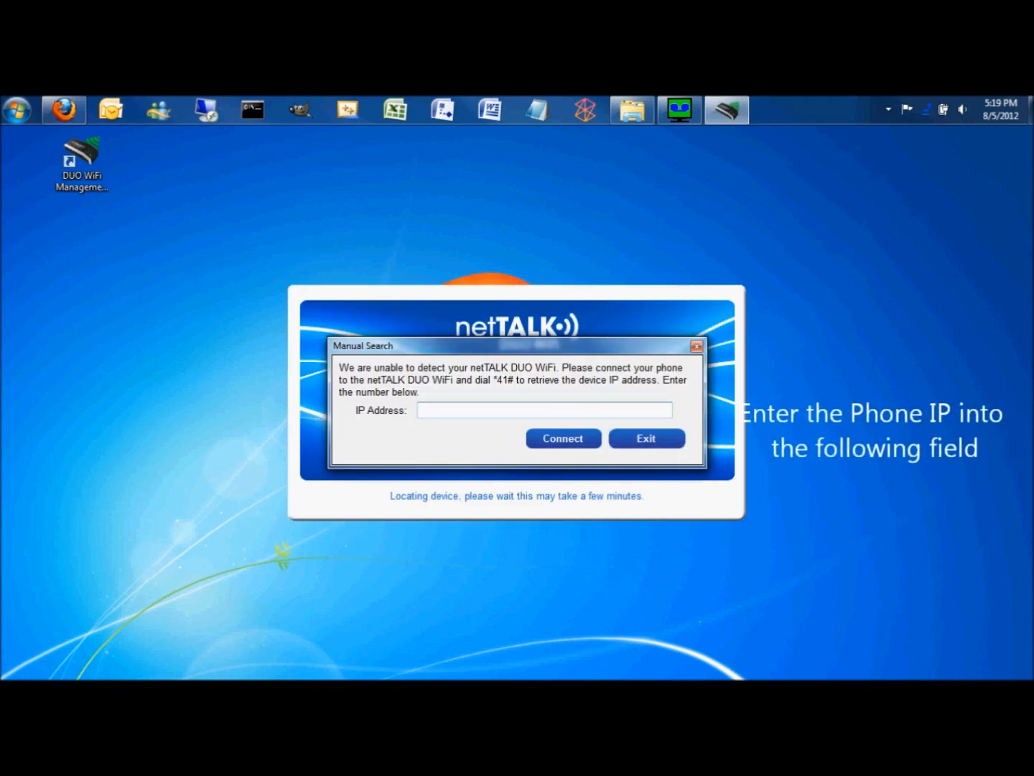
Step: Enter the device IP address 192.168... in the Manual Search field to connect
{"action": "left_click", "coordinate": [543, 411]}
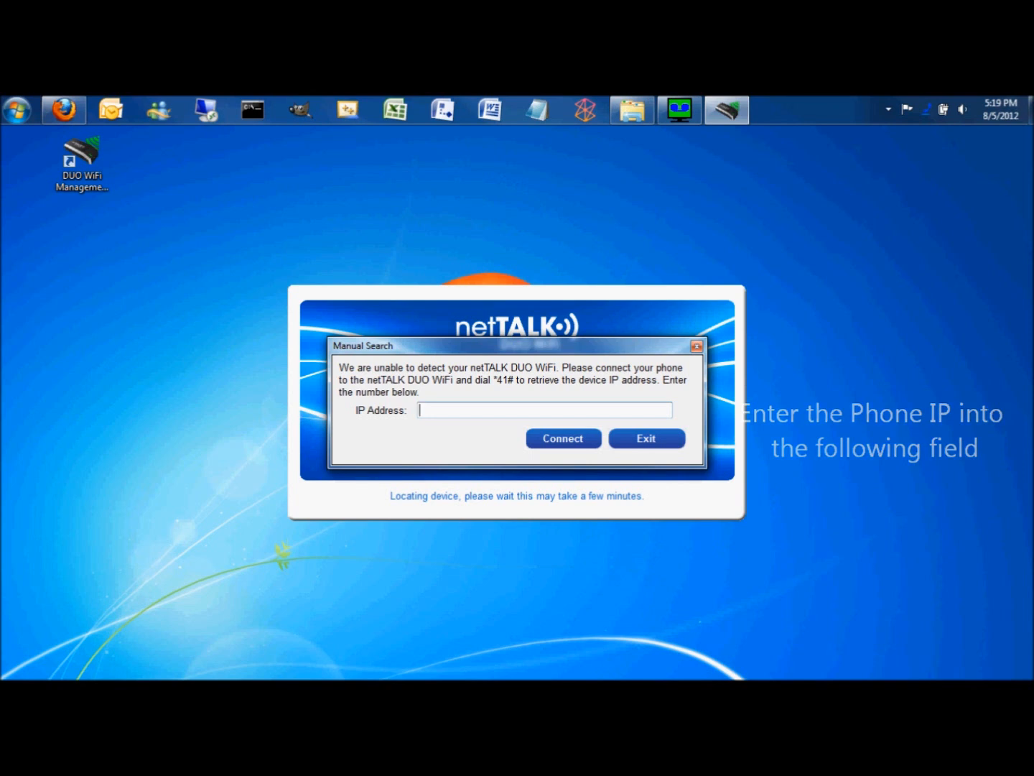
{"action": "type", "text": "192"}
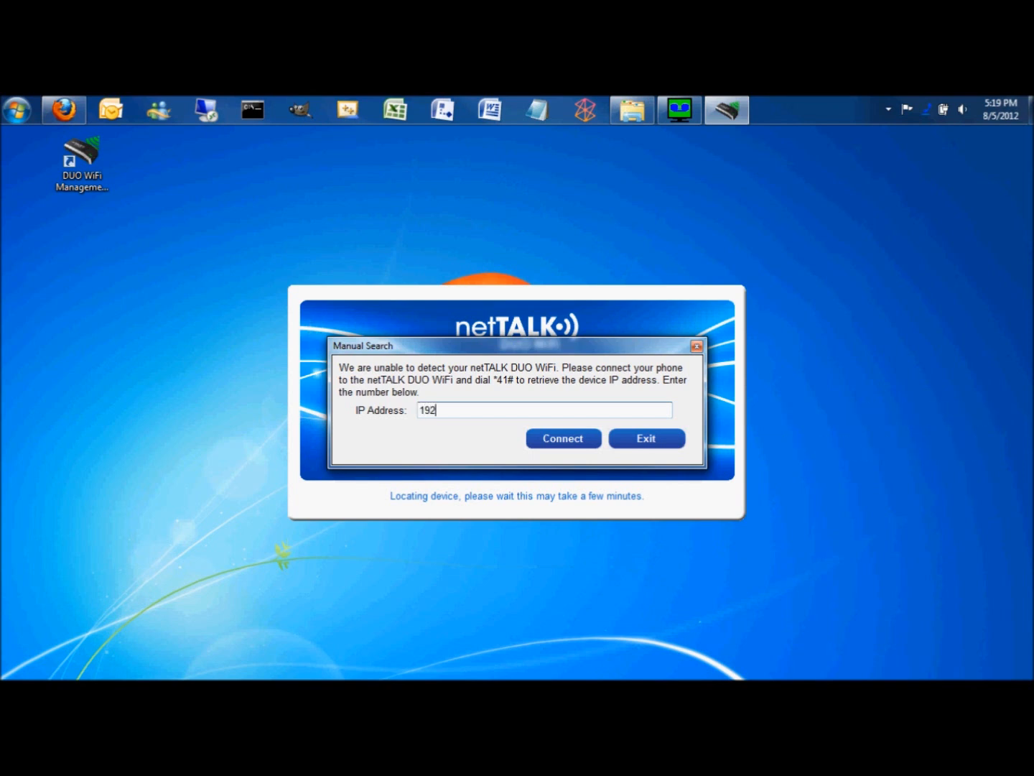
{"action": "type", "text": ".168"}
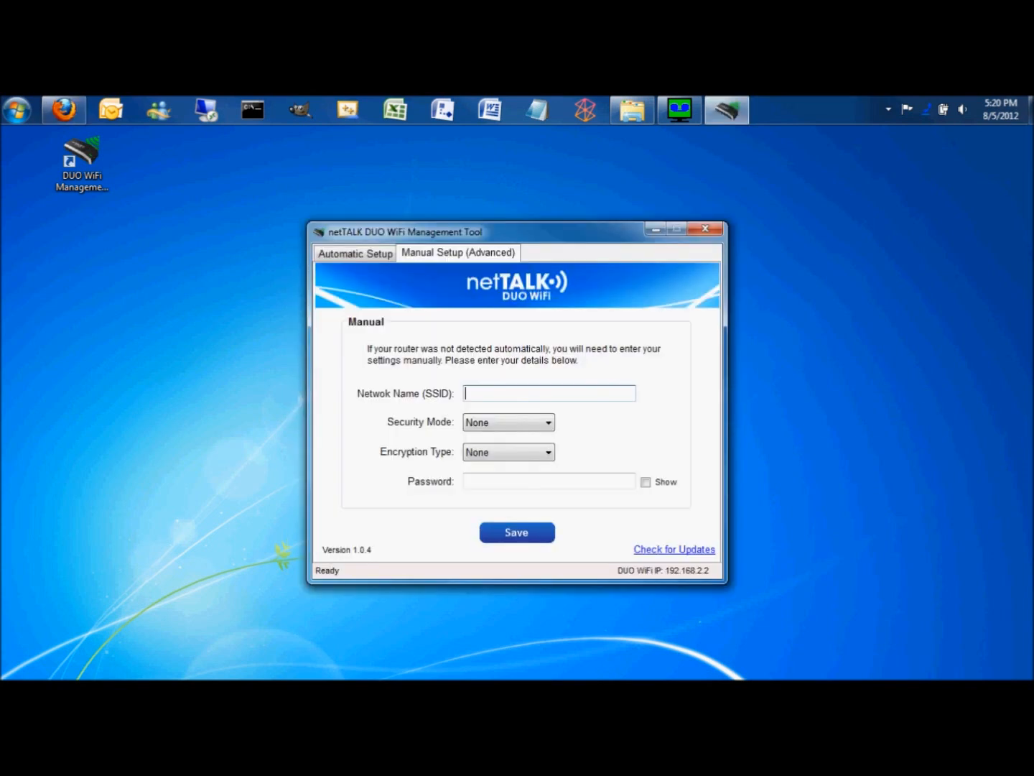
Step: Save SSID DUOTEST with WPA2 security, AES encryption and the password to the device
{"action": "type", "text": "DUOTE"}
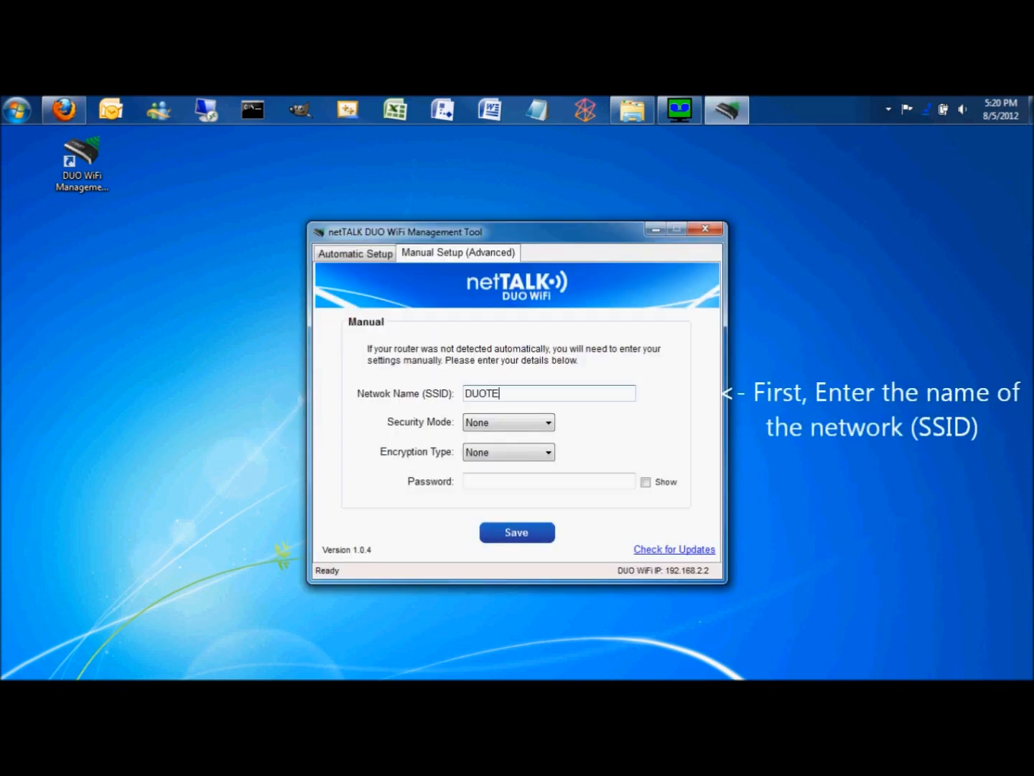
{"action": "type", "text": "ST"}
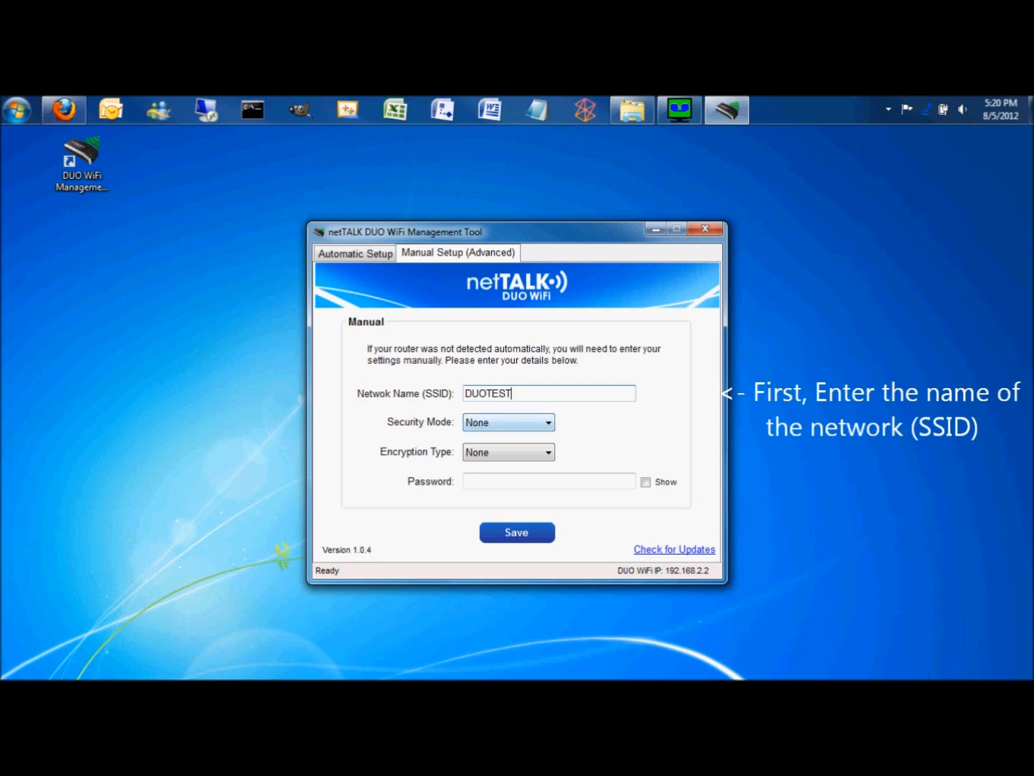
{"action": "left_click", "coordinate": [508, 423]}
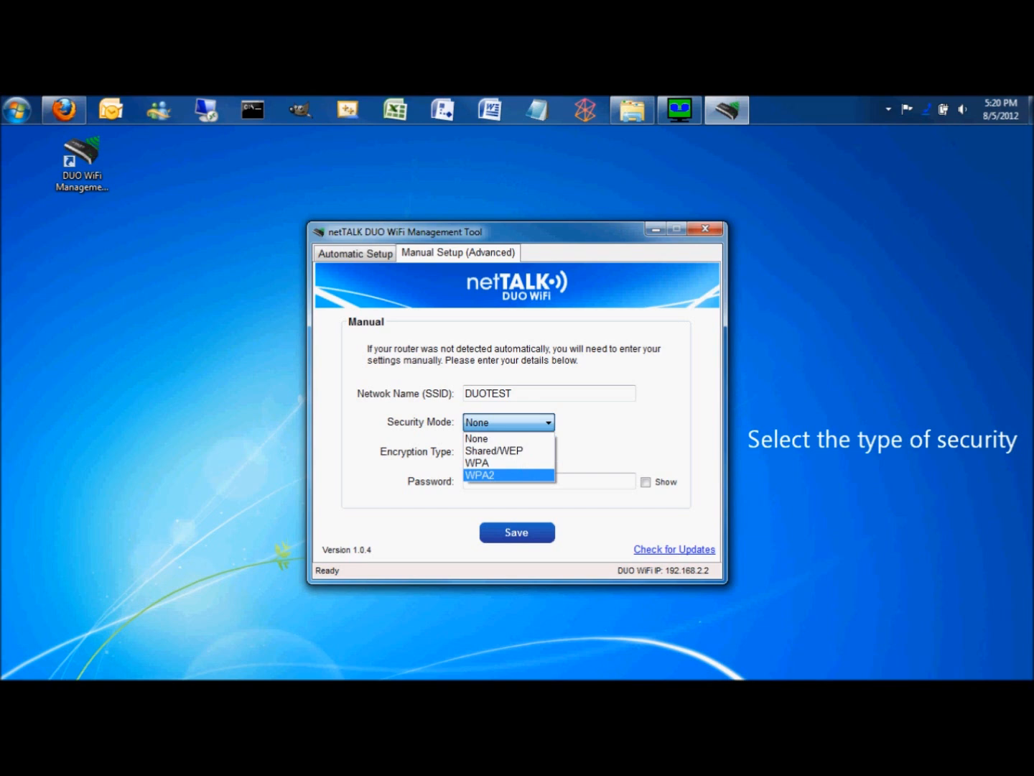
{"action": "left_click", "coordinate": [480, 474]}
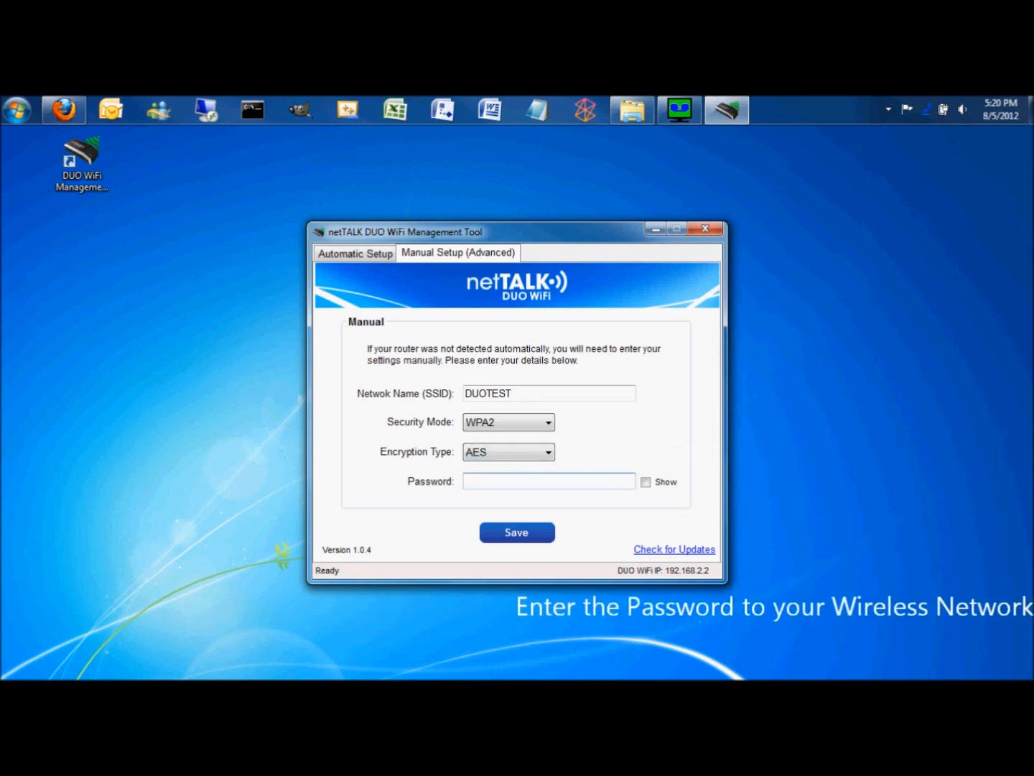
{"action": "type", "text": "password"}
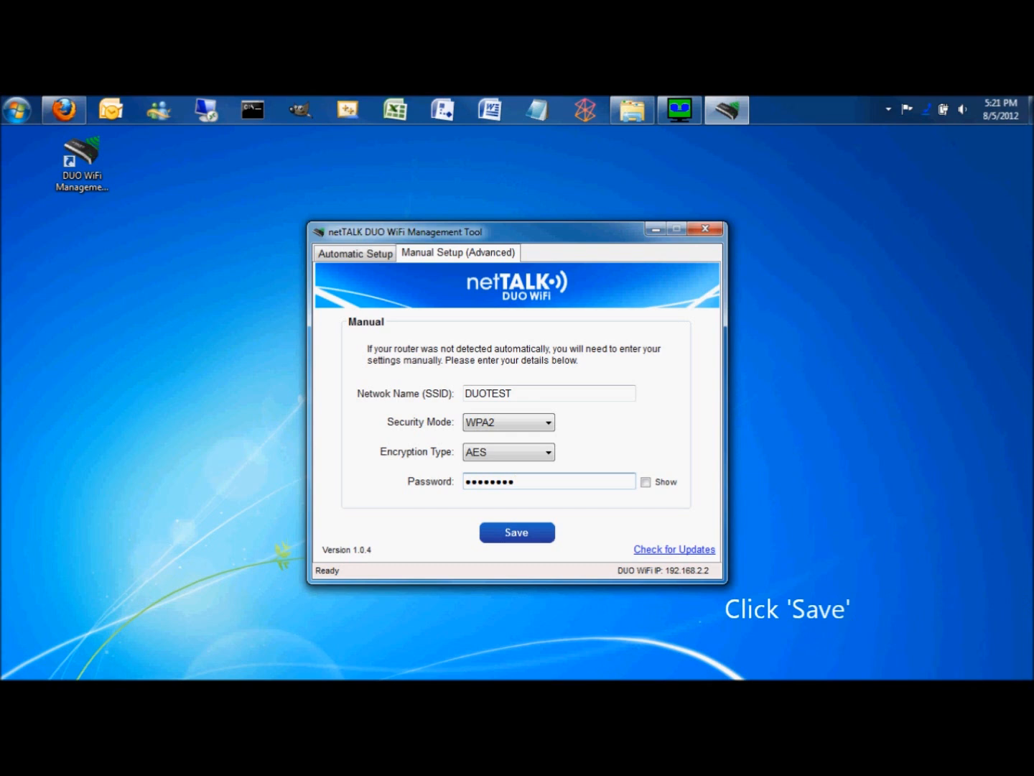
{"action": "left_click", "coordinate": [517, 531]}
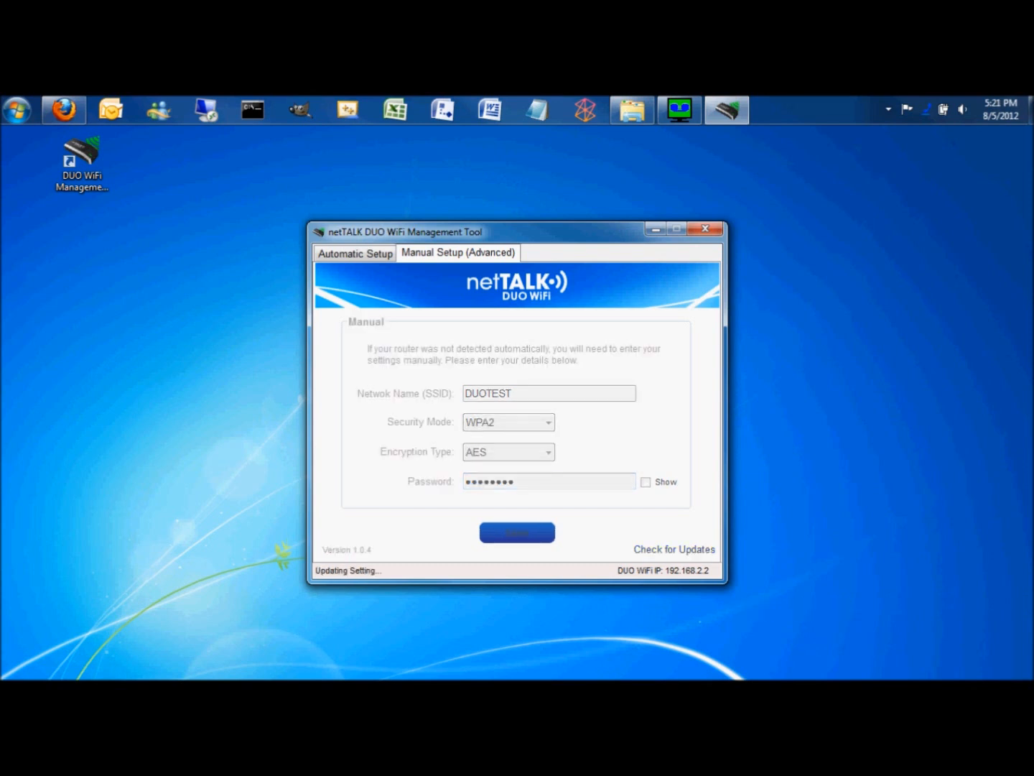
Step: Close the activation success screen once the DUO WiFi is confirmed active
{"action": "left_click", "coordinate": [517, 531]}
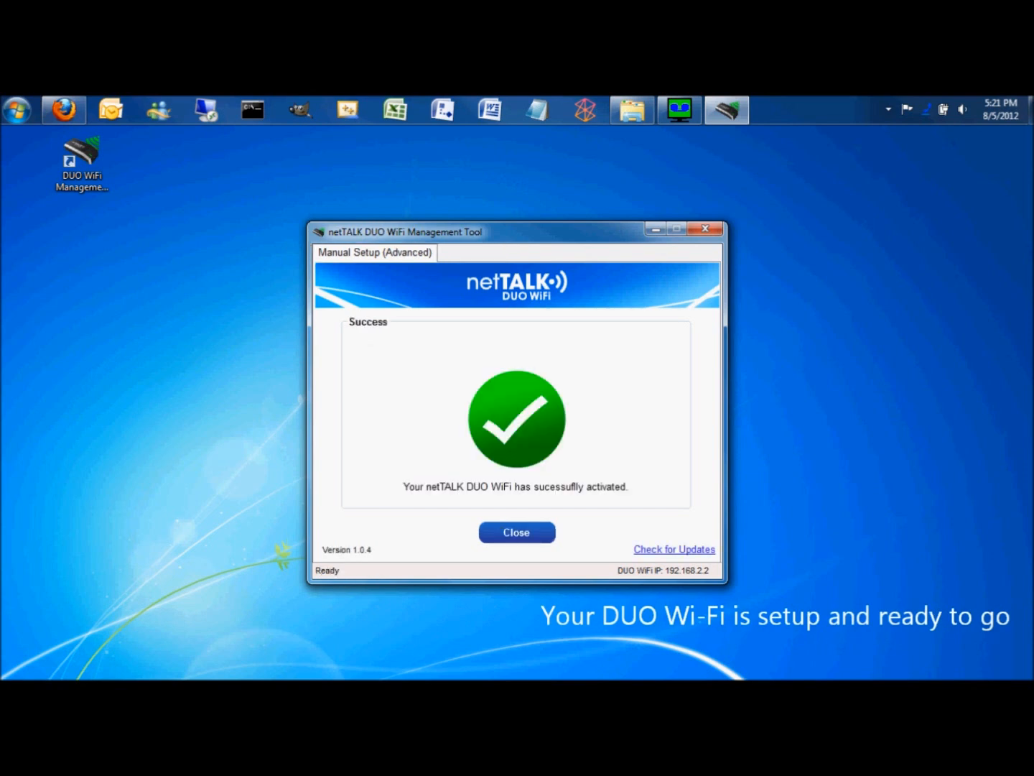
{"action": "left_click", "coordinate": [516, 531]}
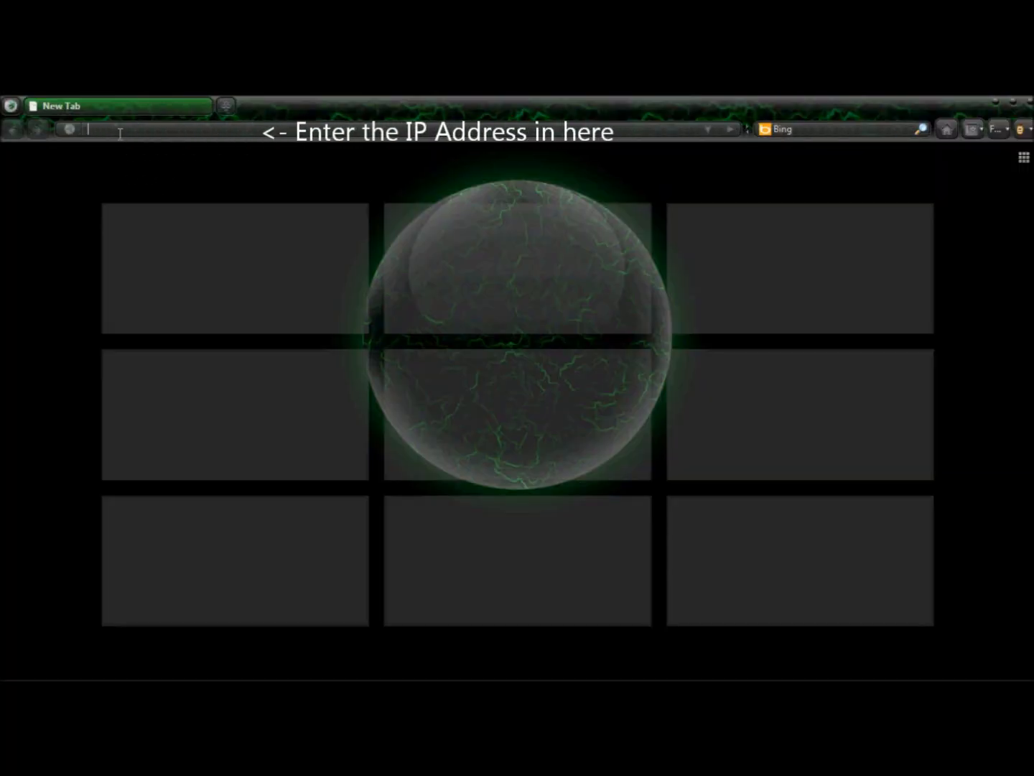
Step: Enter the device IP 192.16... in the browser address bar to load its web interface
{"action": "type", "text": "1"}
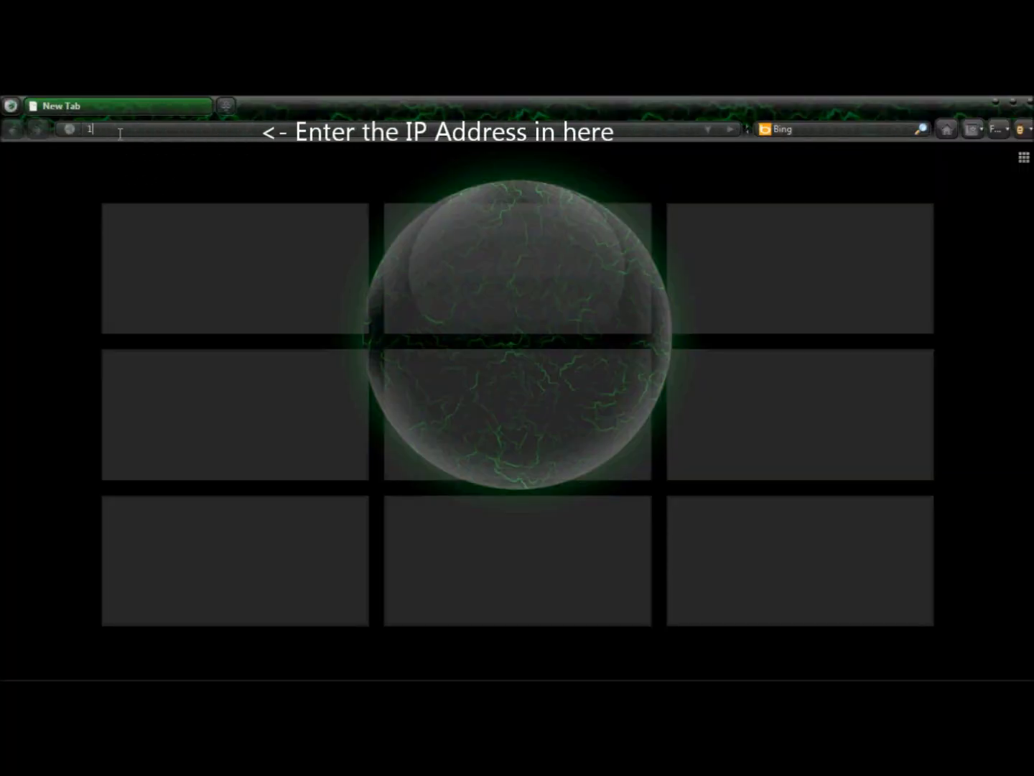
{"action": "type", "text": "10"}
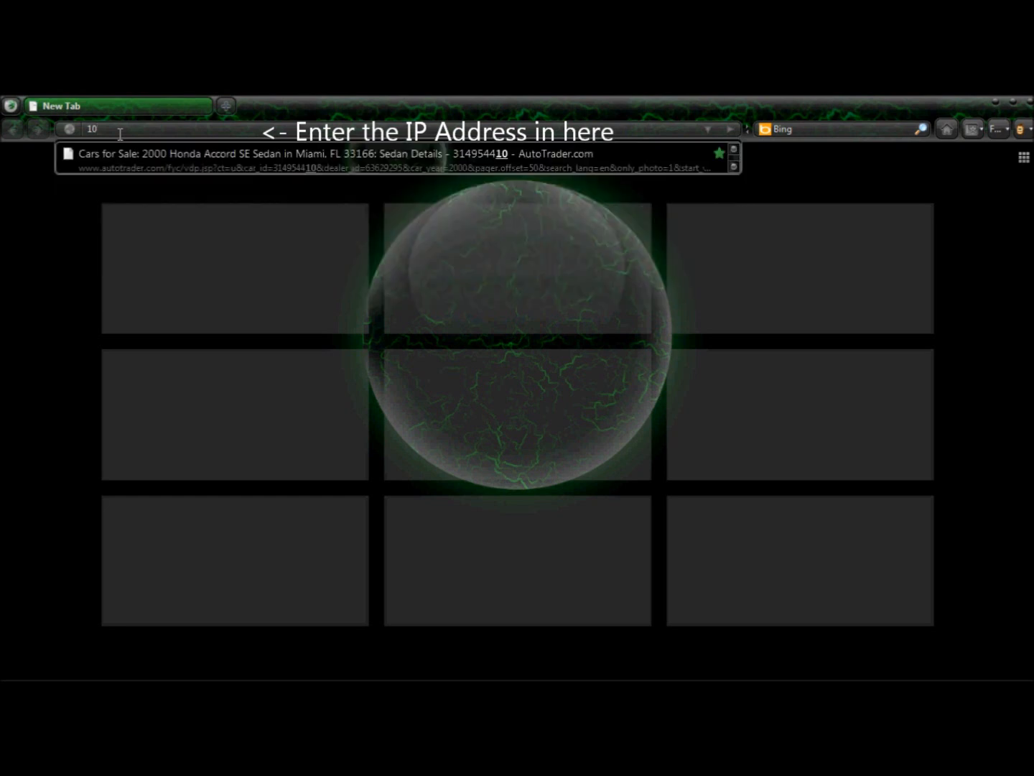
{"action": "type", "text": "192.168.1.3"}
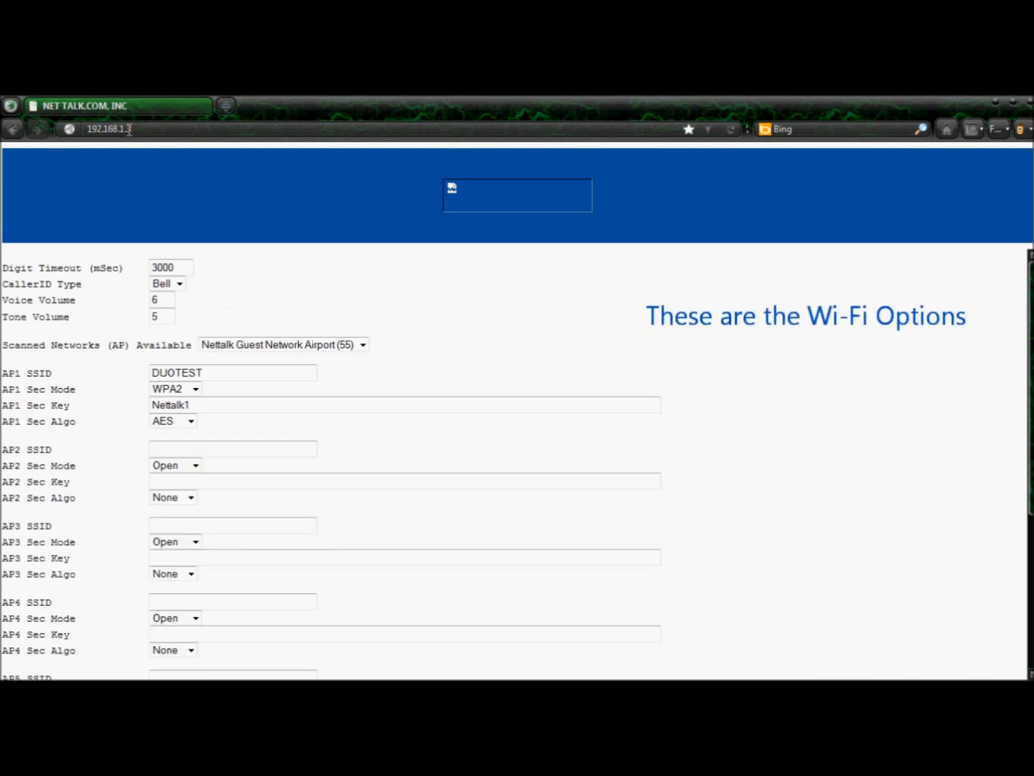
{"action": "mouse_move", "coordinate": [247, 288]}
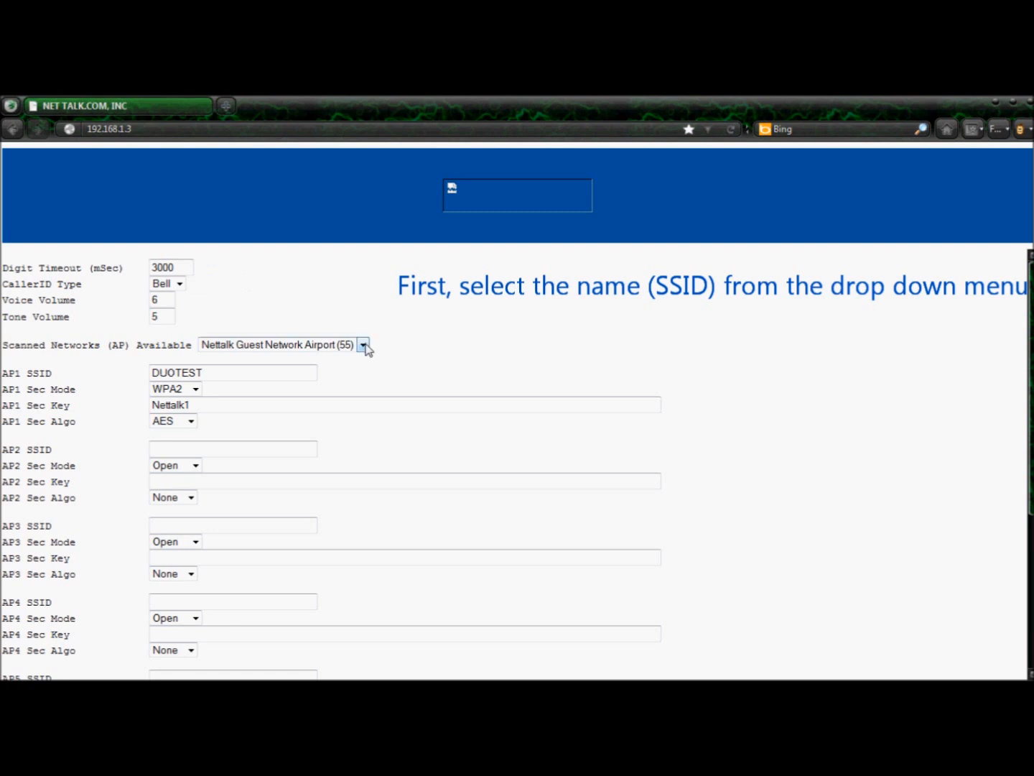
Step: Choose DUOTEST from the scanned networks and confirm it as the AP1 SSID
{"action": "left_click", "coordinate": [362, 344]}
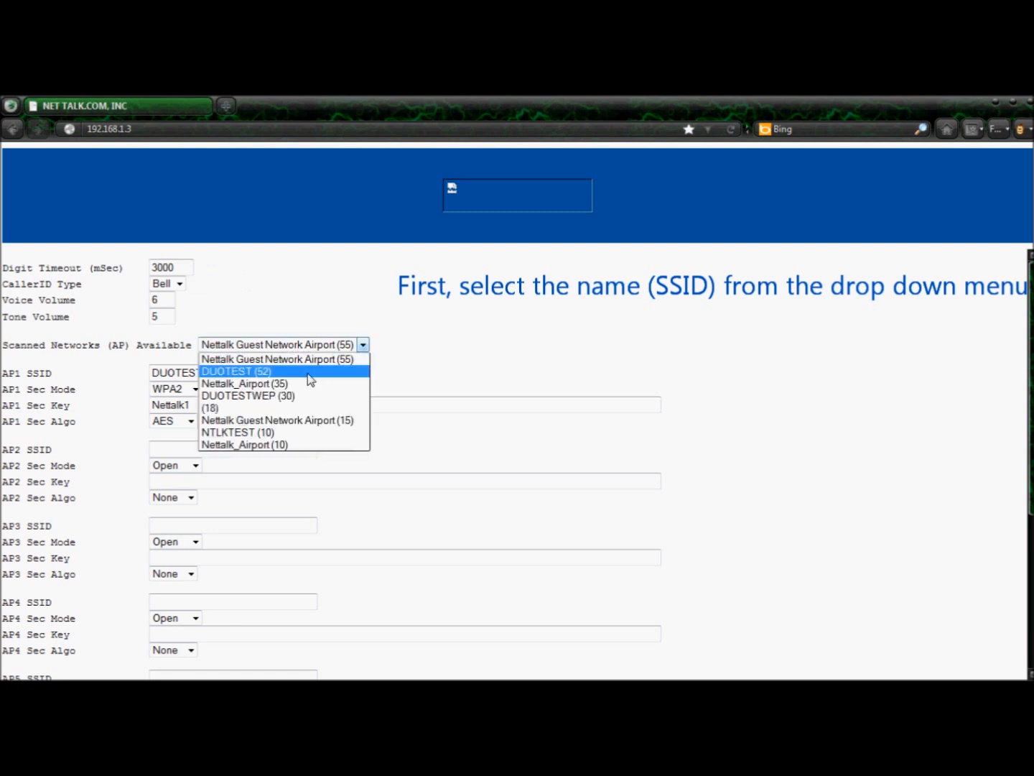
{"action": "left_click", "coordinate": [236, 371]}
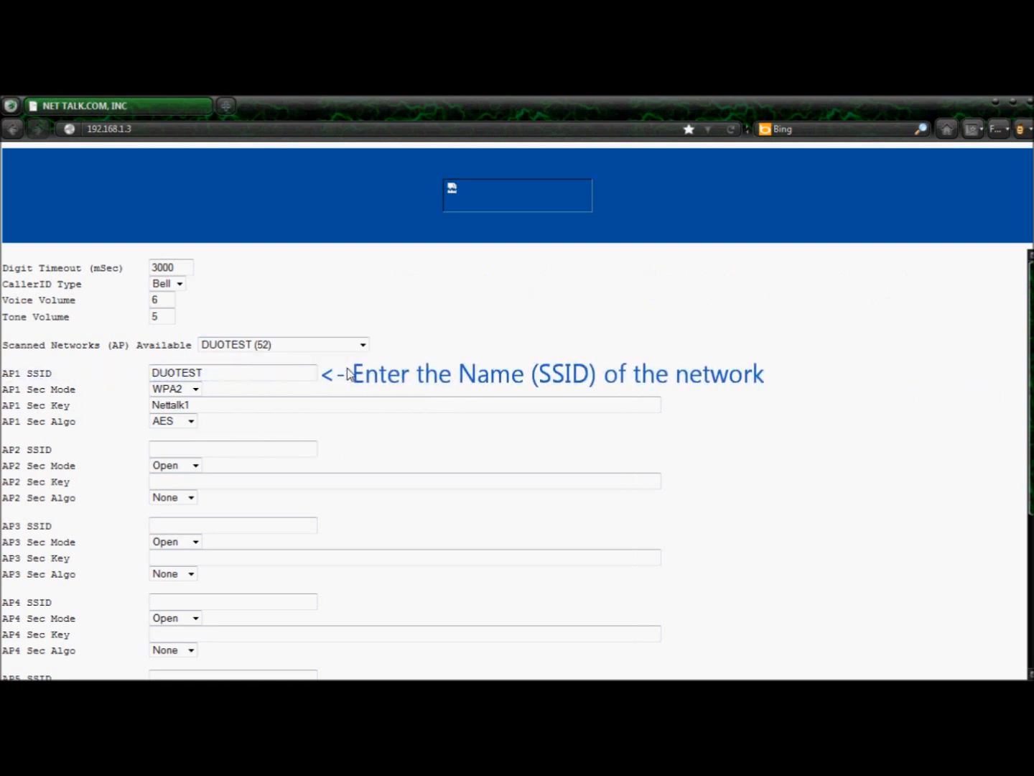
{"action": "double_click", "coordinate": [175, 372]}
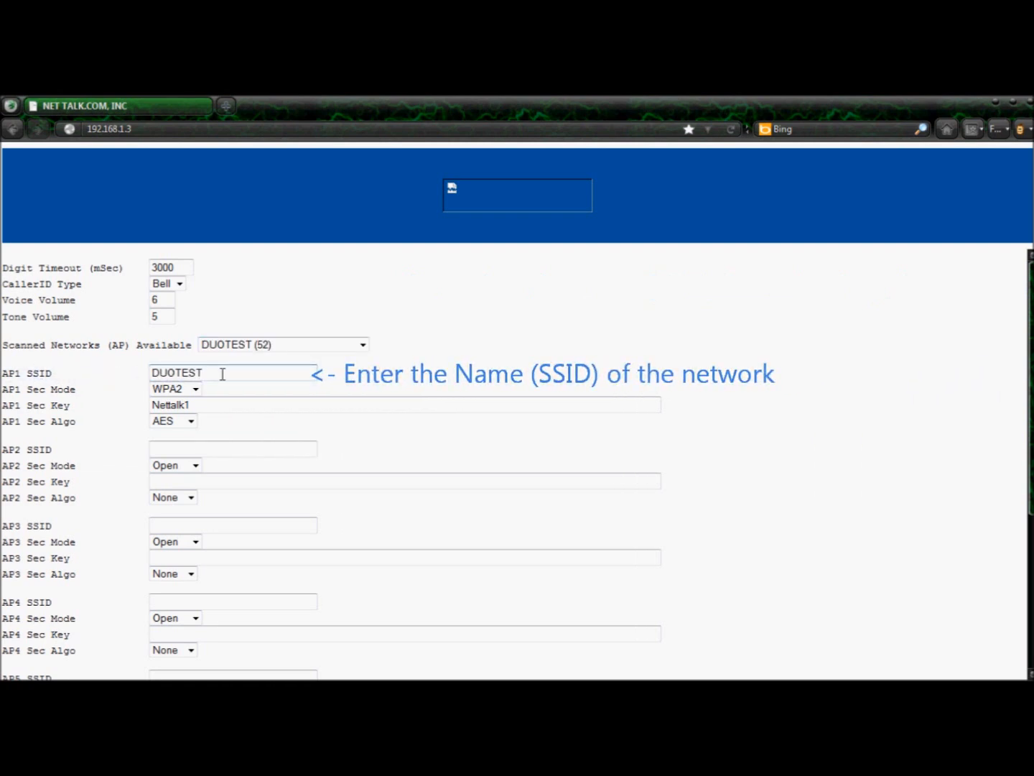
{"action": "left_click", "coordinate": [195, 387]}
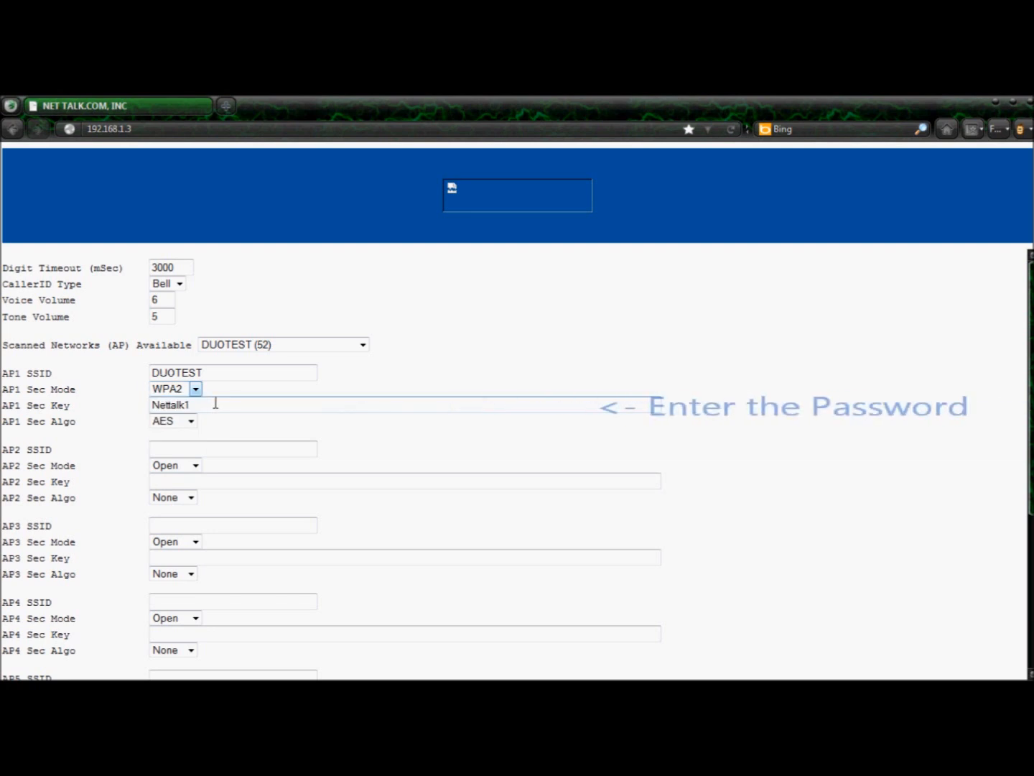
Step: Confirm AP1 security mode WPA2 and keep AES as the encryption algorithm
{"action": "left_click", "coordinate": [230, 405]}
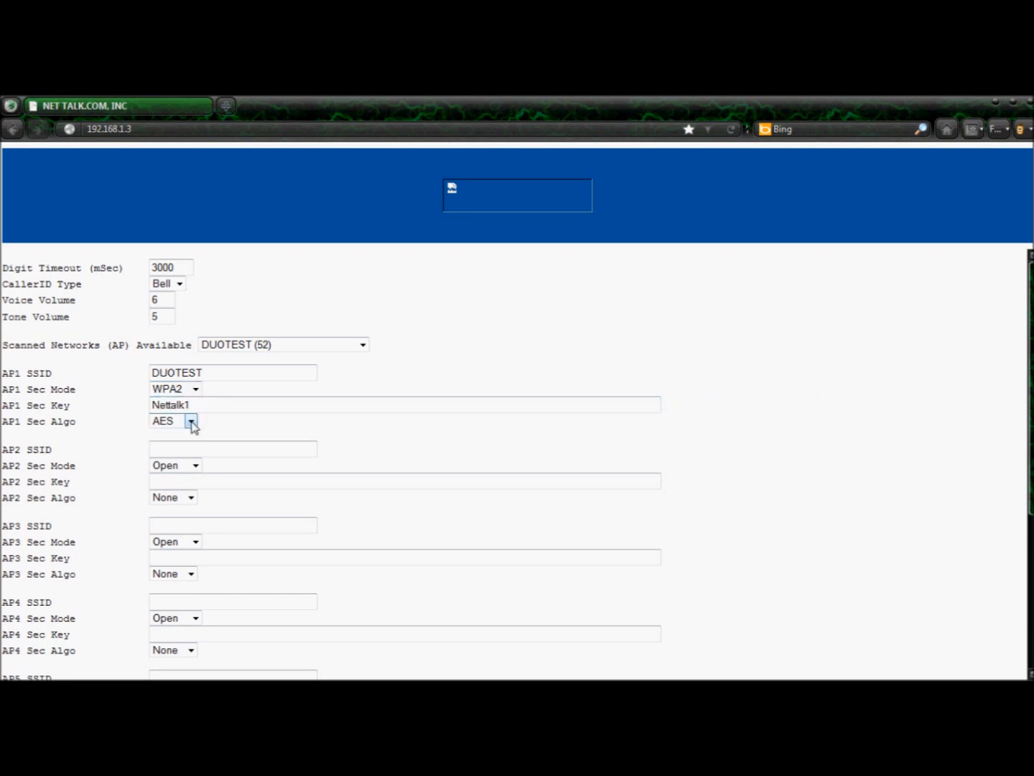
{"action": "left_click", "coordinate": [191, 421]}
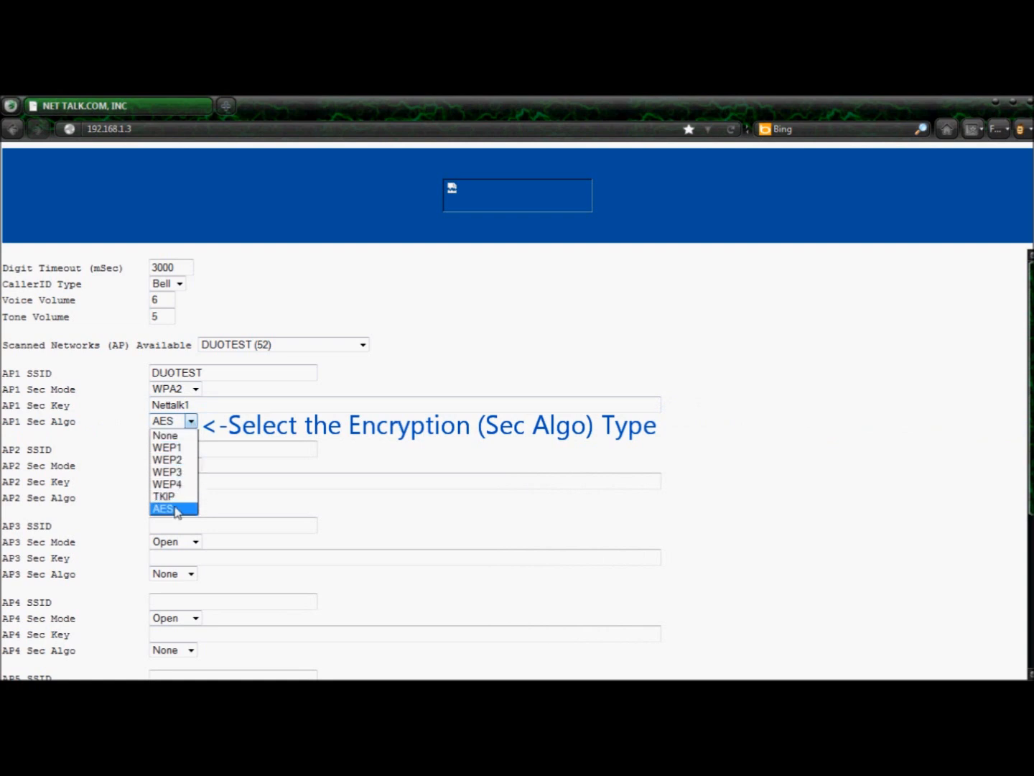
{"action": "left_click", "coordinate": [173, 508]}
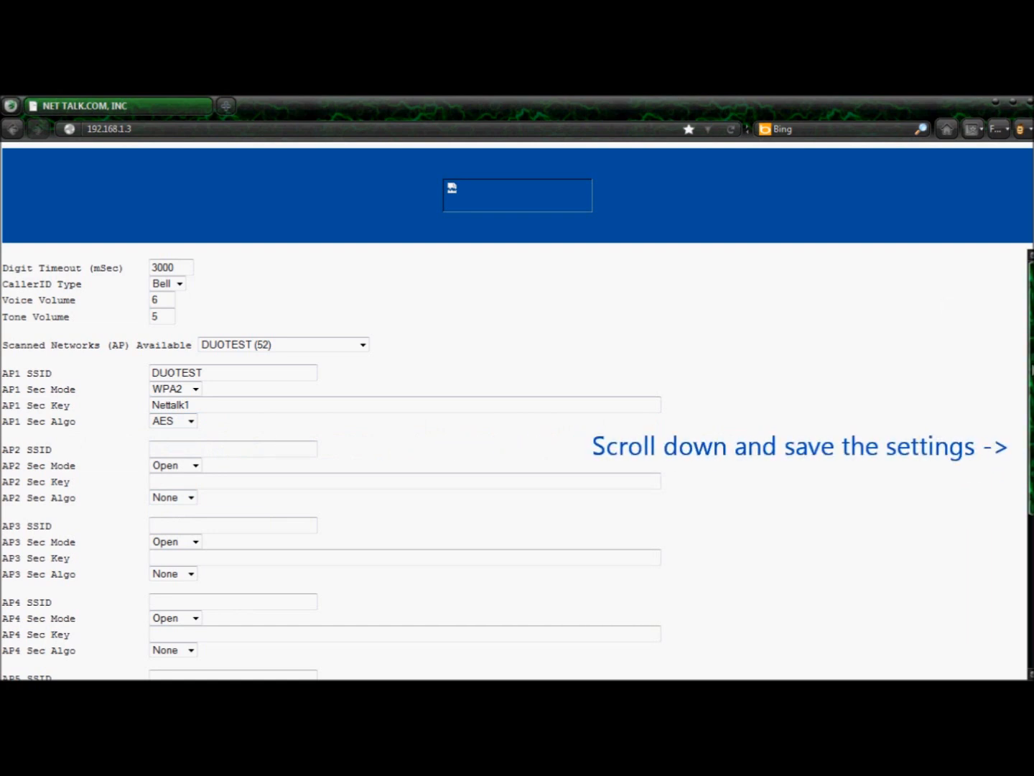
Step: Save the Wi-Fi settings at the bottom of the device web page
{"action": "scroll", "scroll_direction": "down", "scroll_amount": 3}
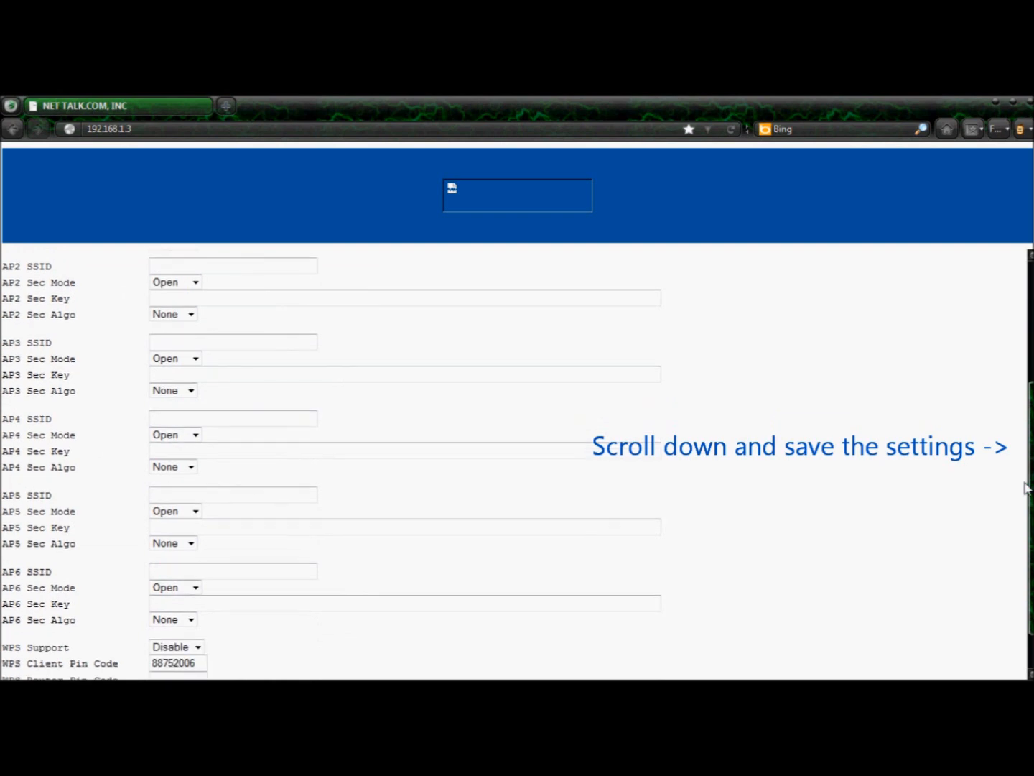
{"action": "scroll", "scroll_direction": "down", "scroll_amount": 3}
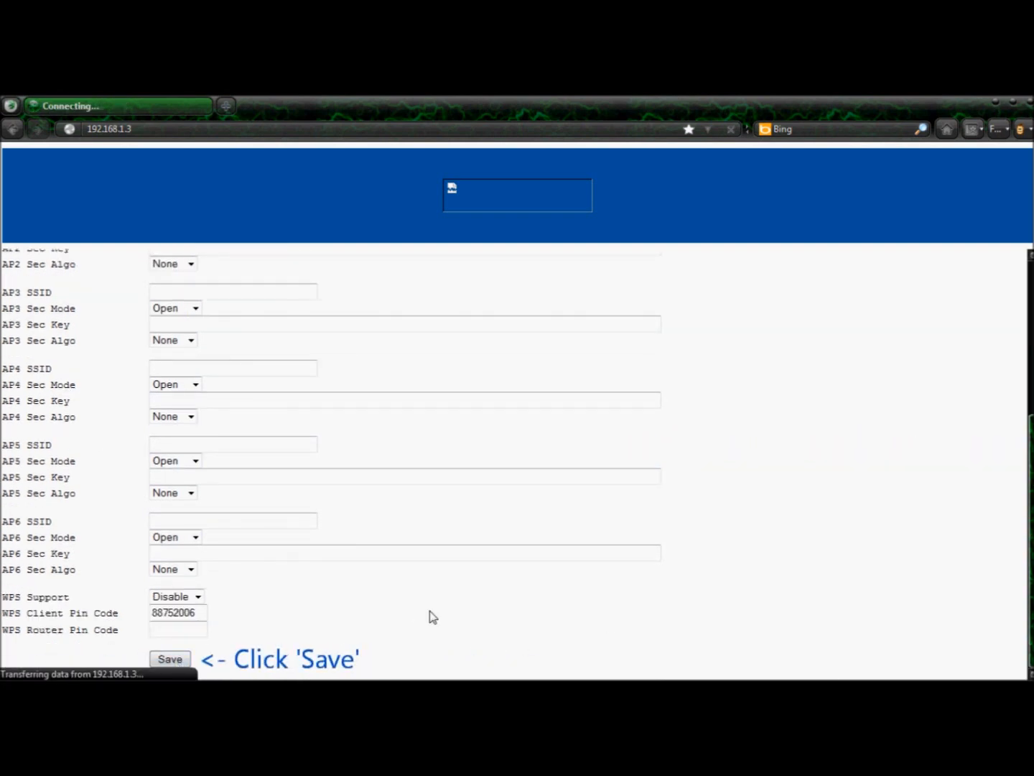
{"action": "left_click", "coordinate": [170, 658]}
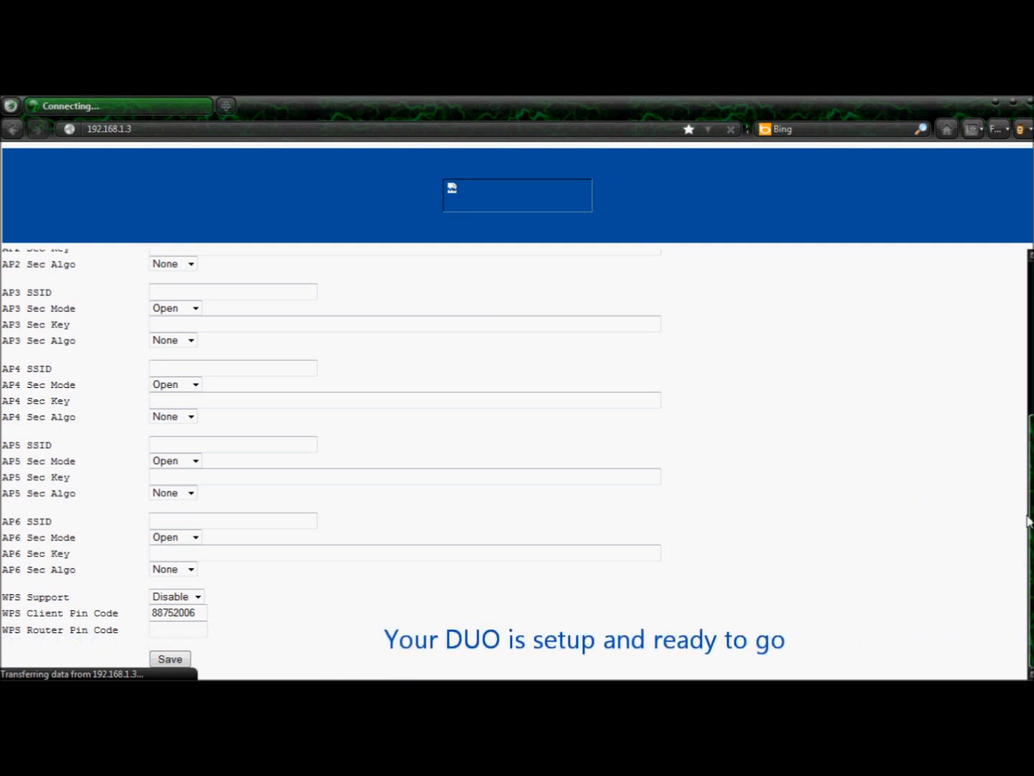